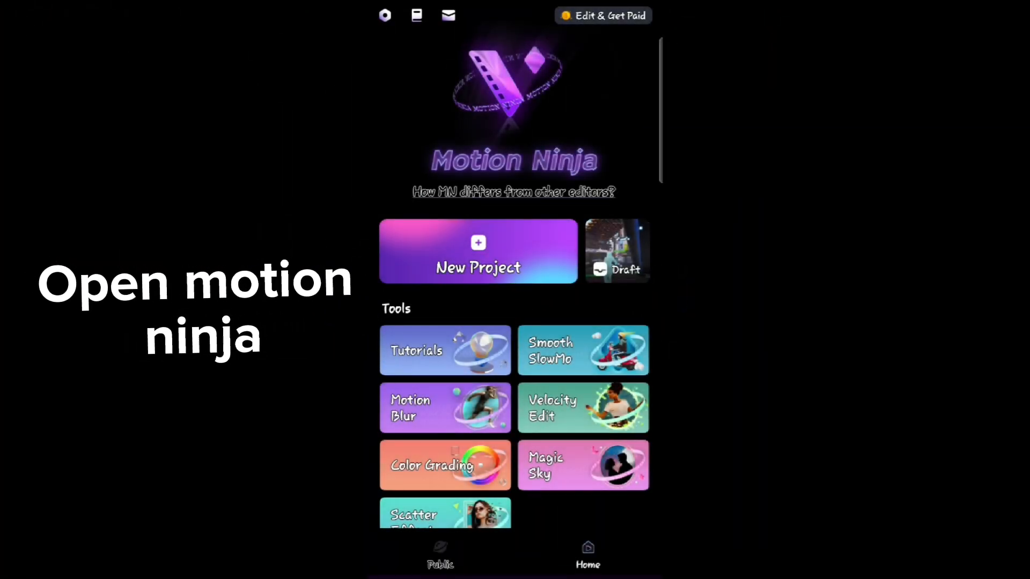
- Create a new project with the Fortnite gameplay video and accept the preview quality prompt
click(478, 251)
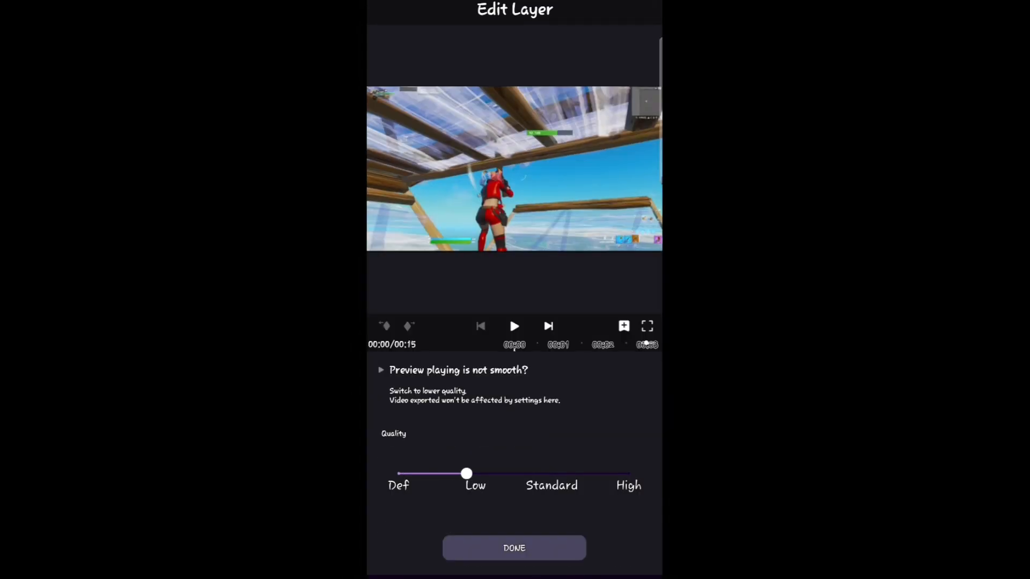
click(514, 548)
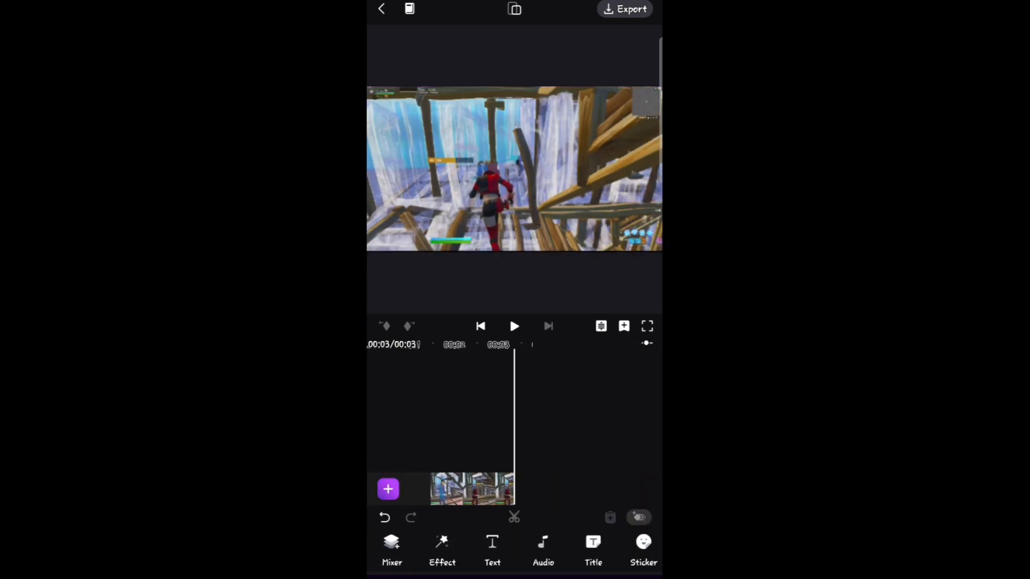
- Open the gameplay clip's Speed settings in Time Remap mode with Optical Flow enabled
click(471, 489)
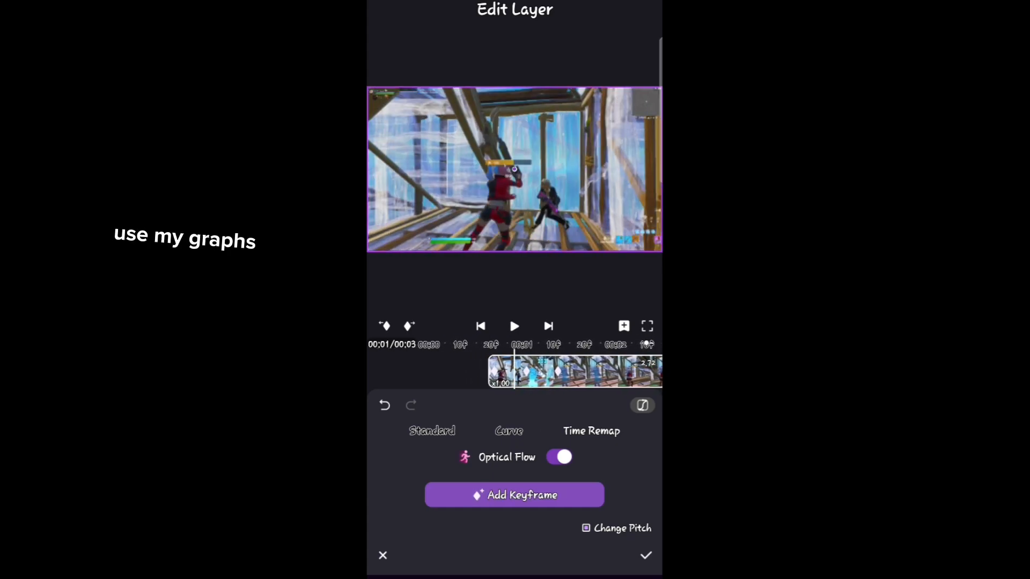
- Add a time-remap keyframe and apply a custom easing curve to the span between keyframes
click(508, 431)
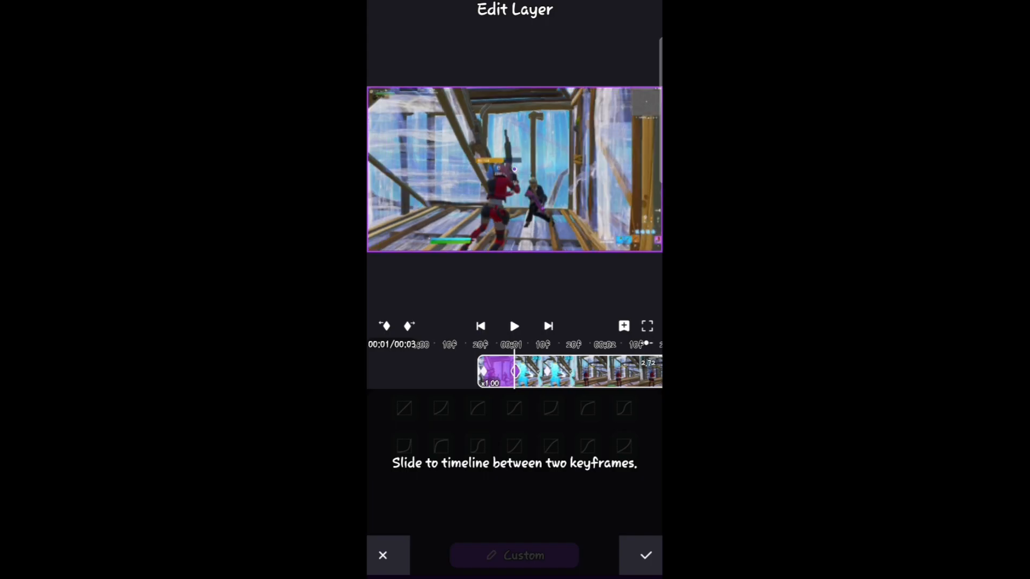
click(404, 408)
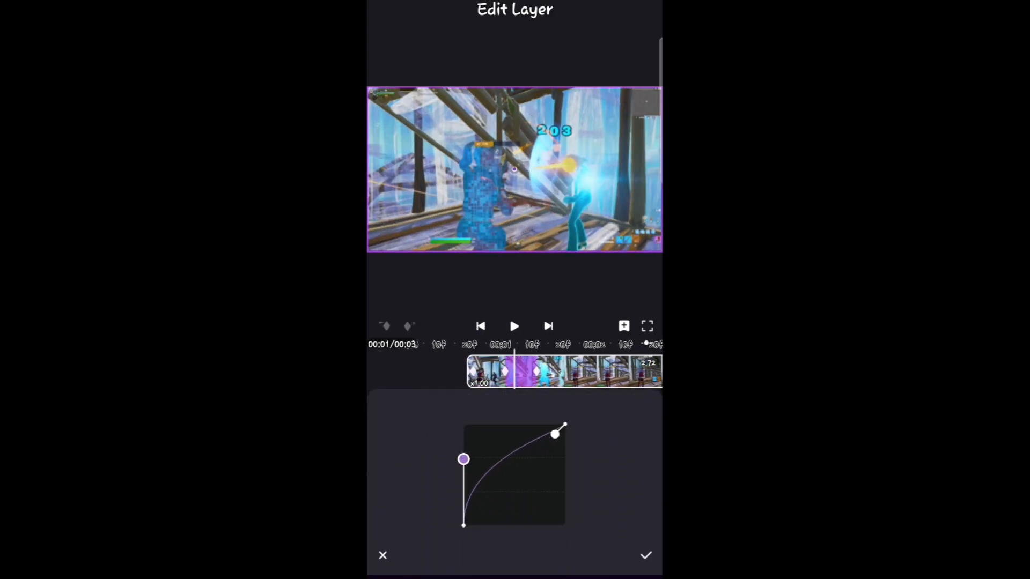
click(514, 555)
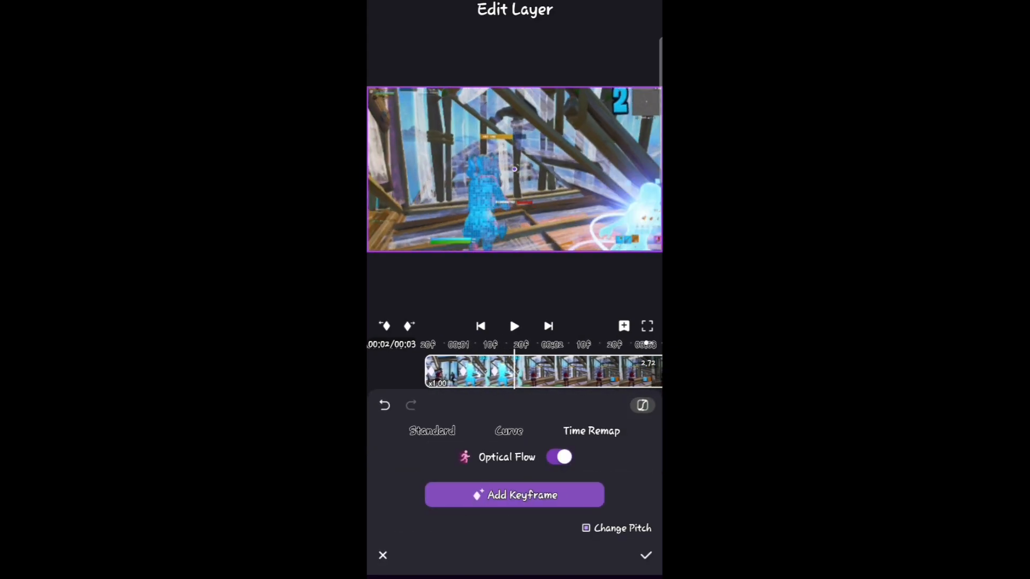
- Apply a preset speed curve to the later keyframe span, then export at 1080p
click(508, 431)
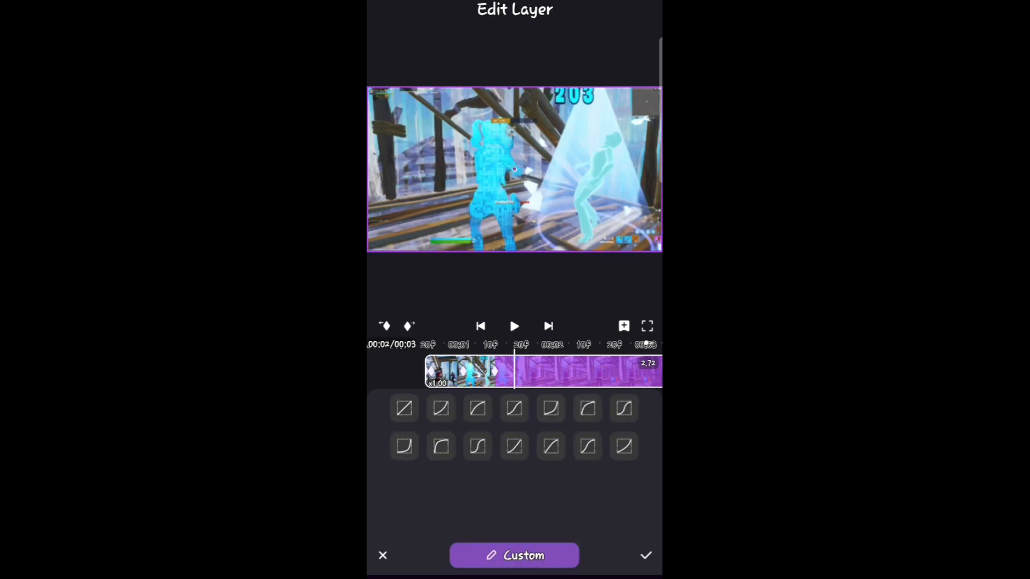
click(558, 457)
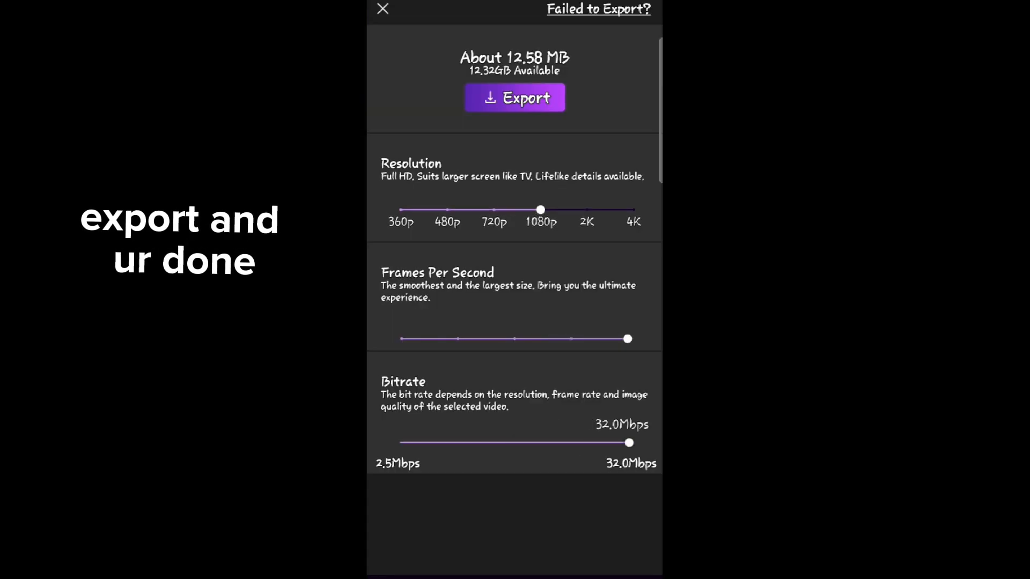
click(515, 97)
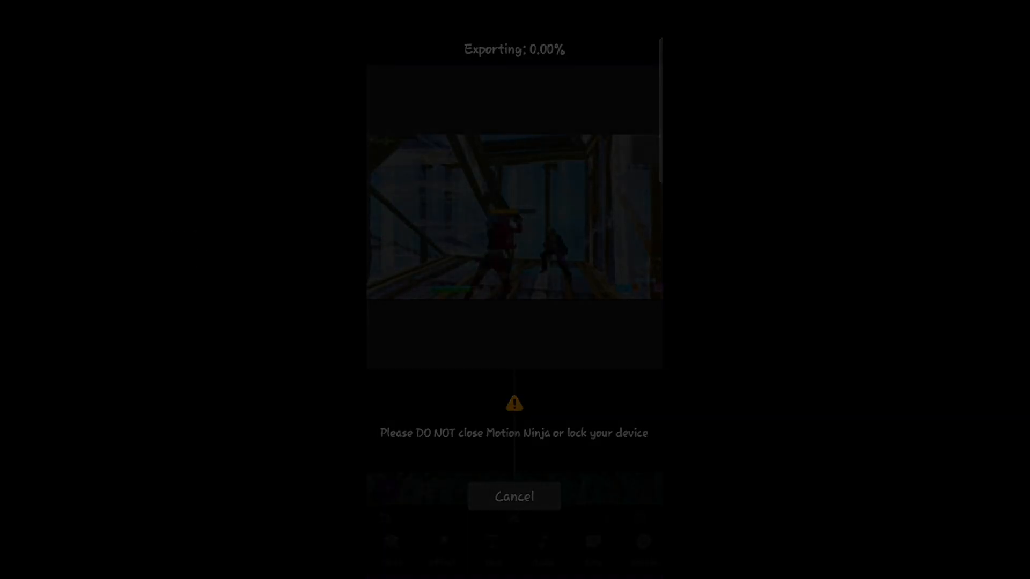